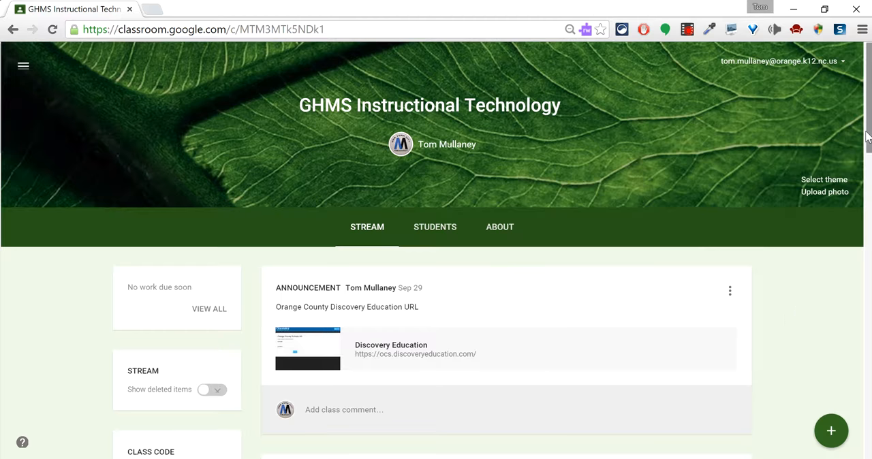
Step: Return to the Classes overview listing the eight history classes, Unit 1 through Unit 8
{"action": "scroll", "scroll_direction": "down", "scroll_amount": 3}
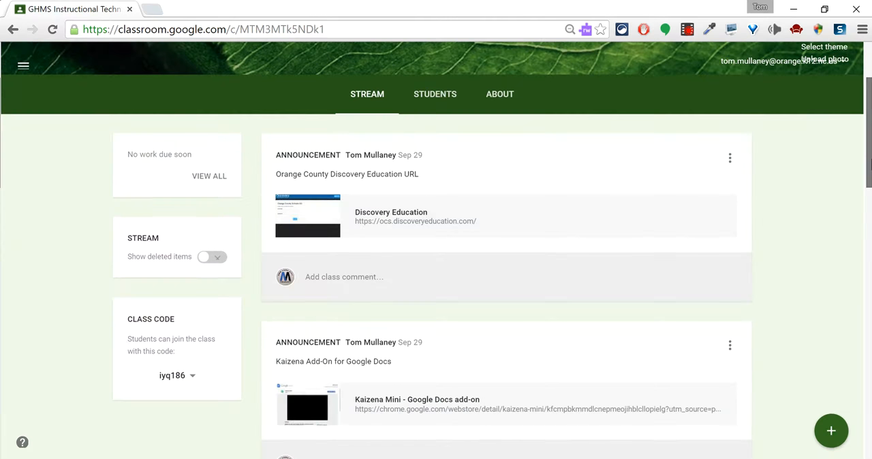
{"action": "scroll", "scroll_direction": "down", "scroll_amount": 3}
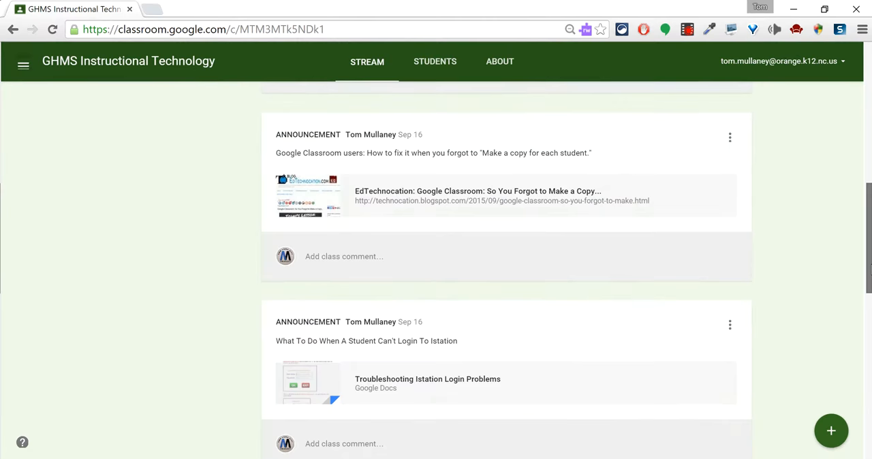
{"action": "scroll", "scroll_direction": "down", "scroll_amount": 3}
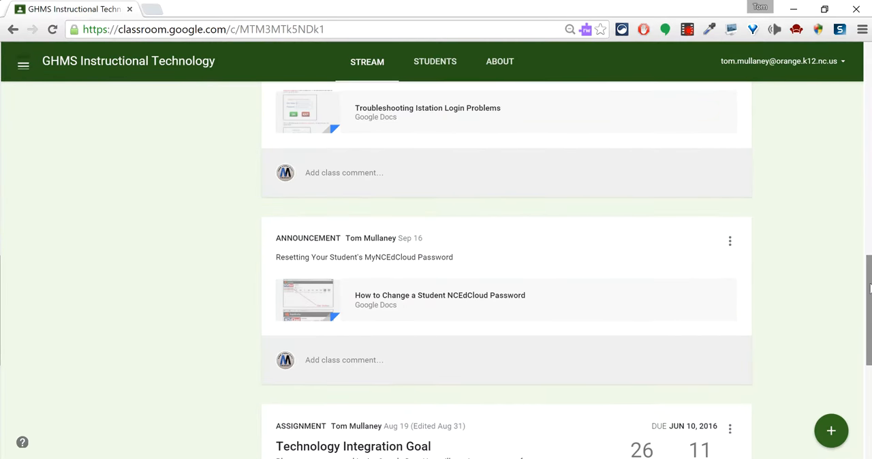
{"action": "scroll", "scroll_direction": "down", "scroll_amount": 3}
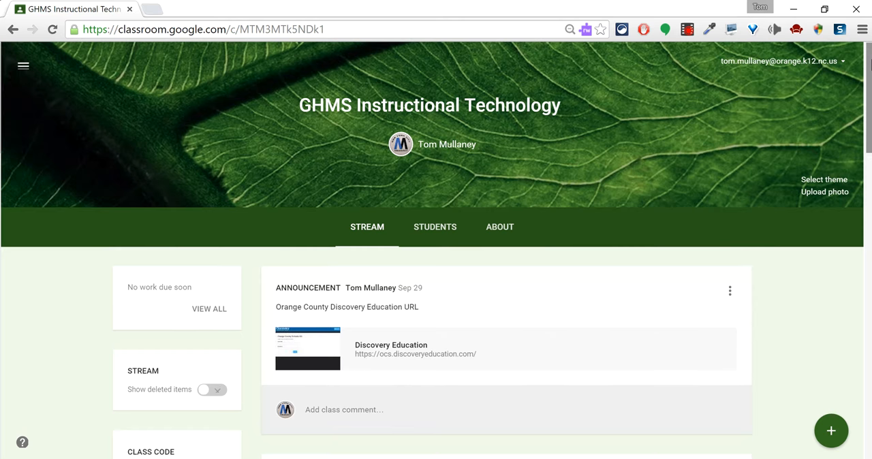
{"action": "mouse_move", "coordinate": [749, 82]}
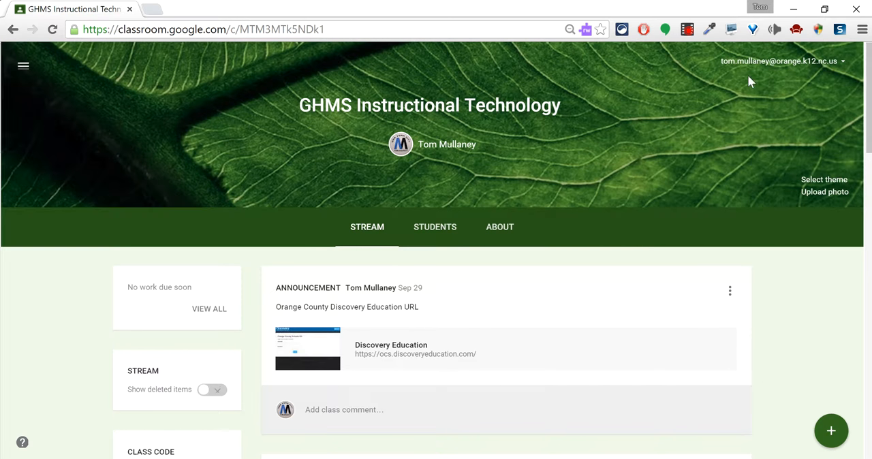
{"action": "mouse_move", "coordinate": [227, 161]}
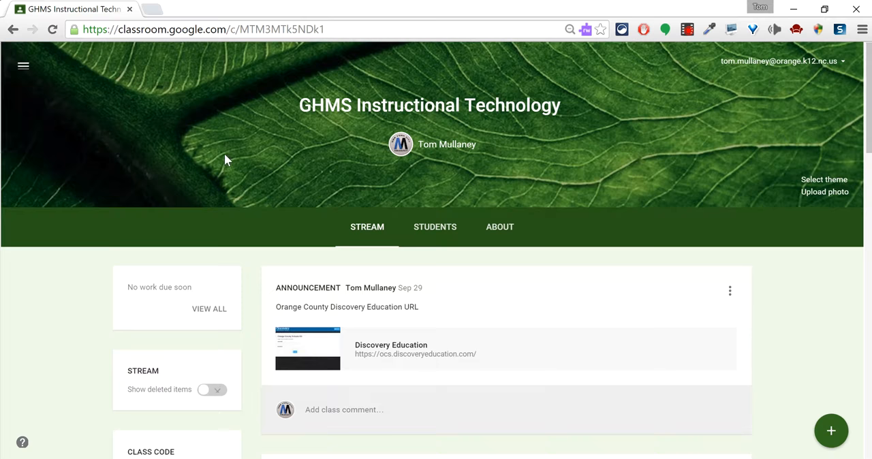
{"action": "mouse_move", "coordinate": [23, 65]}
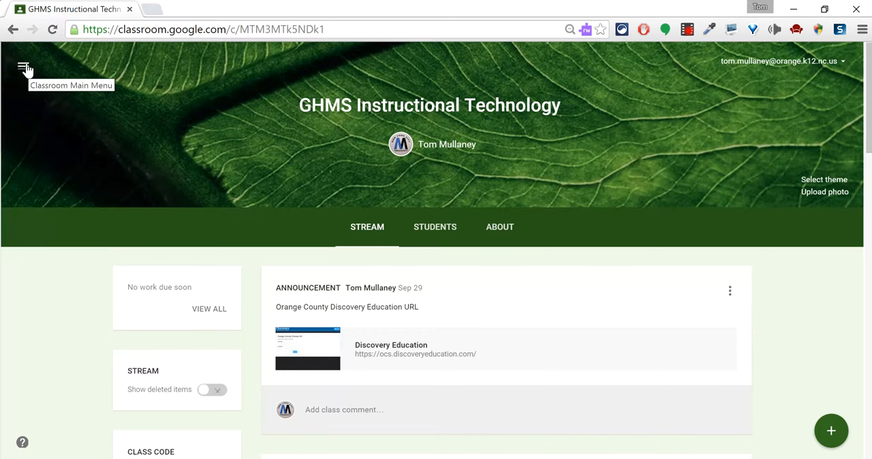
{"action": "left_click", "coordinate": [25, 66]}
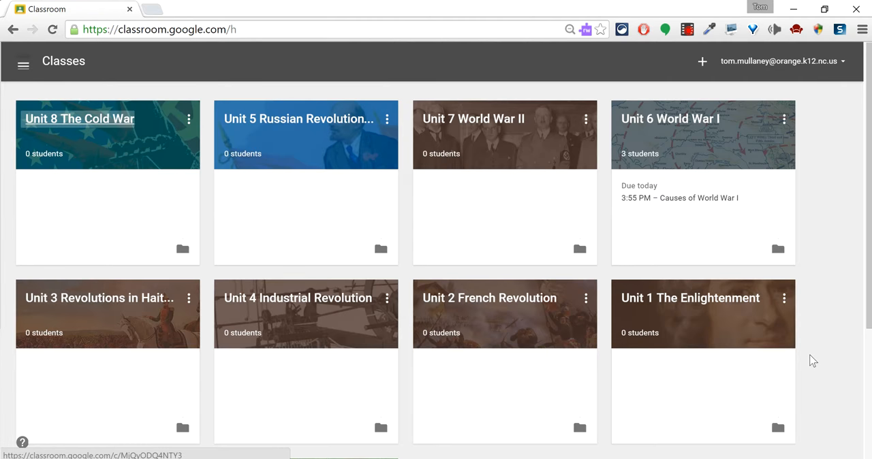
{"action": "mouse_move", "coordinate": [689, 297]}
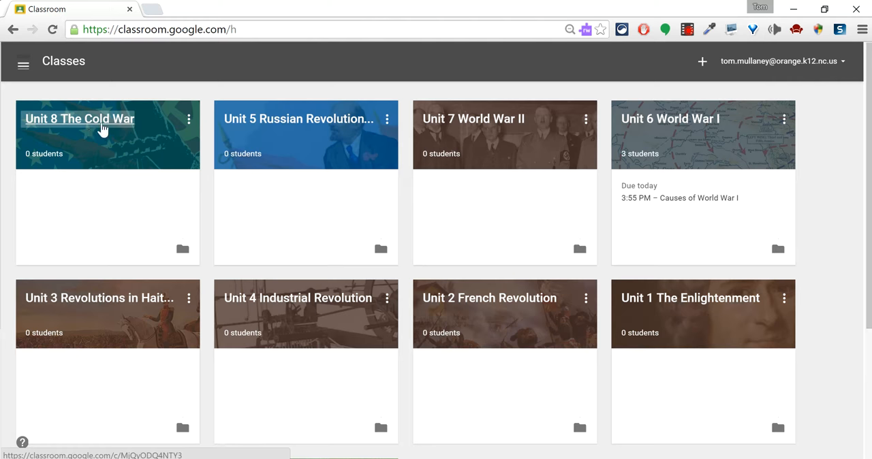
{"action": "mouse_move", "coordinate": [169, 158]}
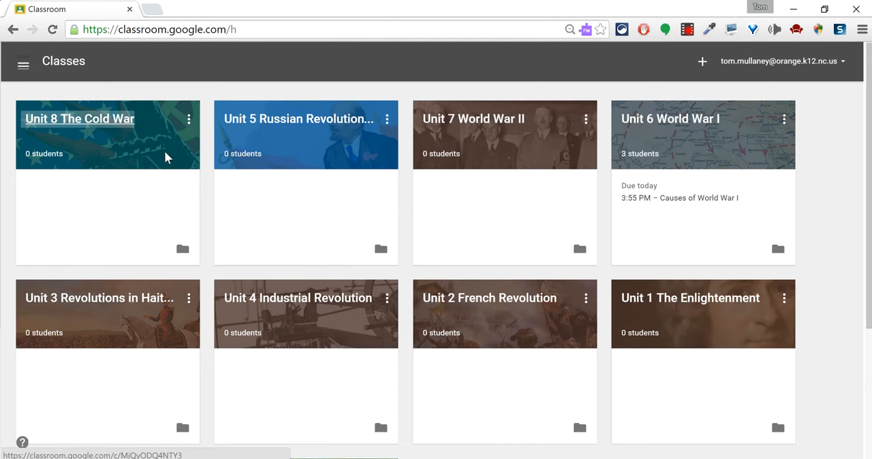
{"action": "mouse_move", "coordinate": [689, 297]}
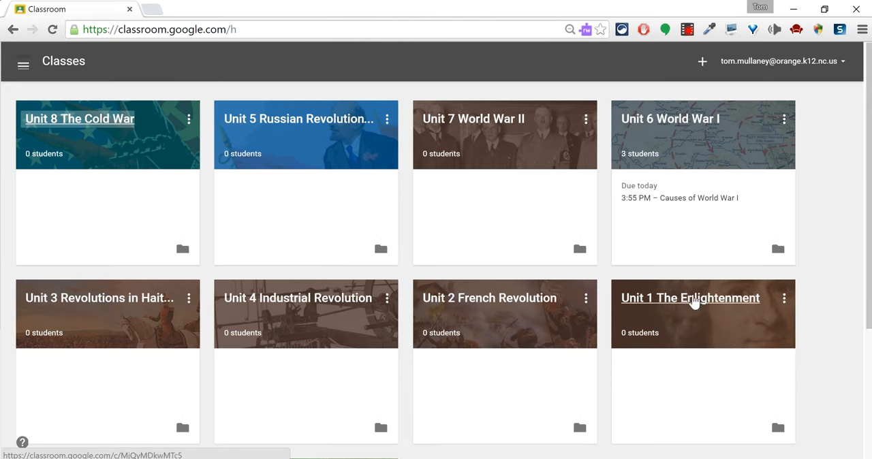
{"action": "mouse_move", "coordinate": [695, 305]}
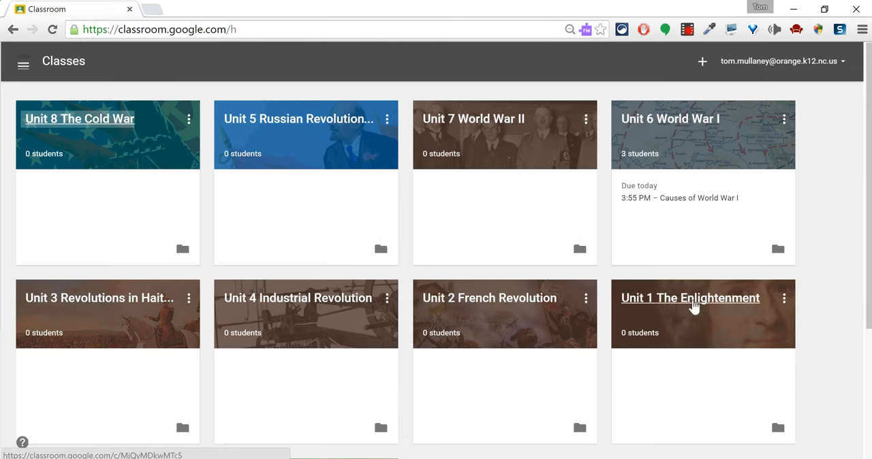
{"action": "mouse_move", "coordinate": [734, 339]}
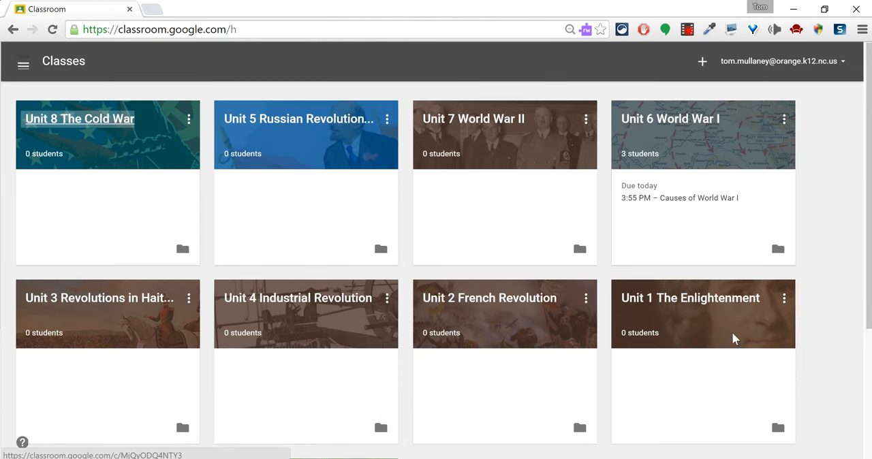
{"action": "mouse_move", "coordinate": [741, 338]}
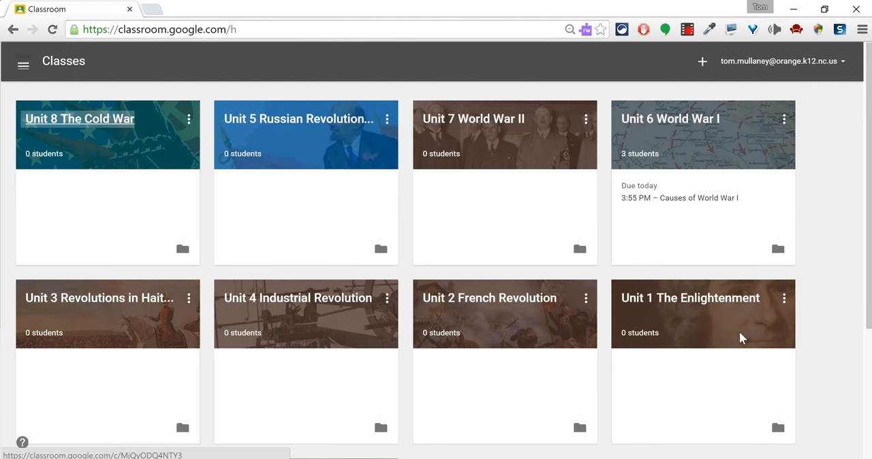
{"action": "mouse_move", "coordinate": [105, 242]}
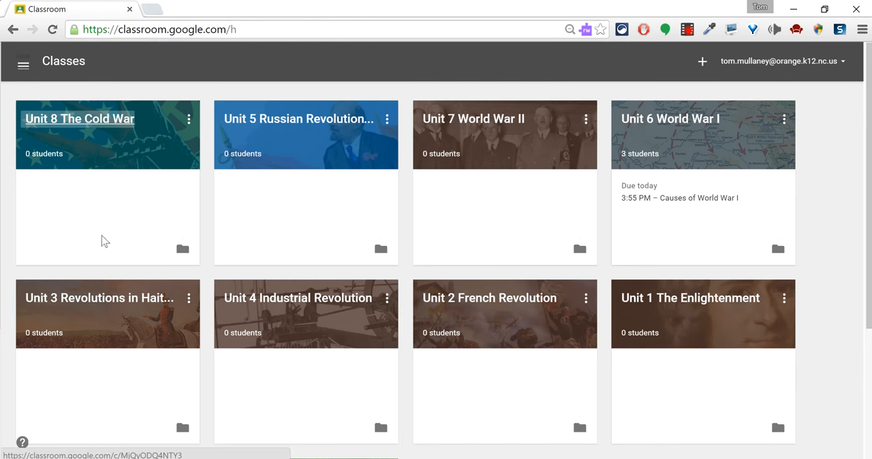
{"action": "mouse_move", "coordinate": [285, 162]}
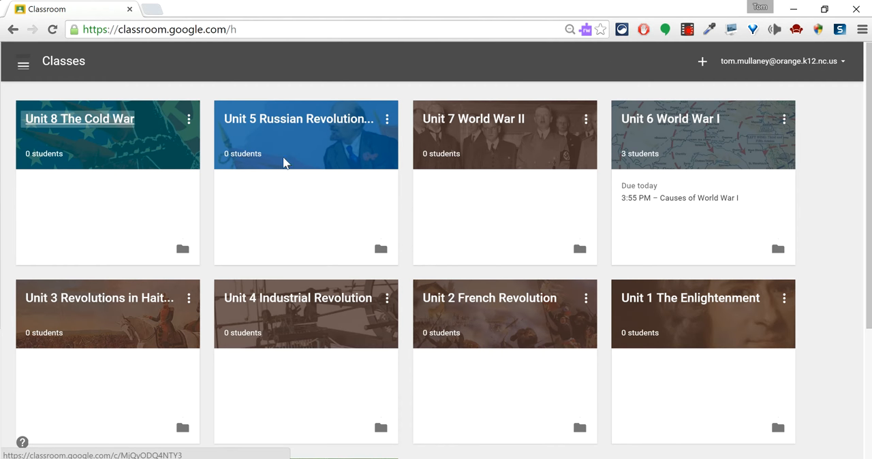
{"action": "mouse_move", "coordinate": [620, 327]}
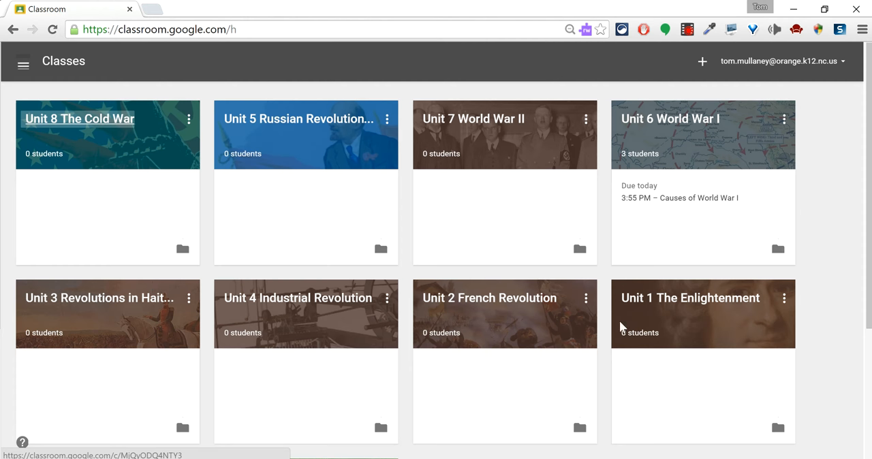
{"action": "mouse_move", "coordinate": [814, 313]}
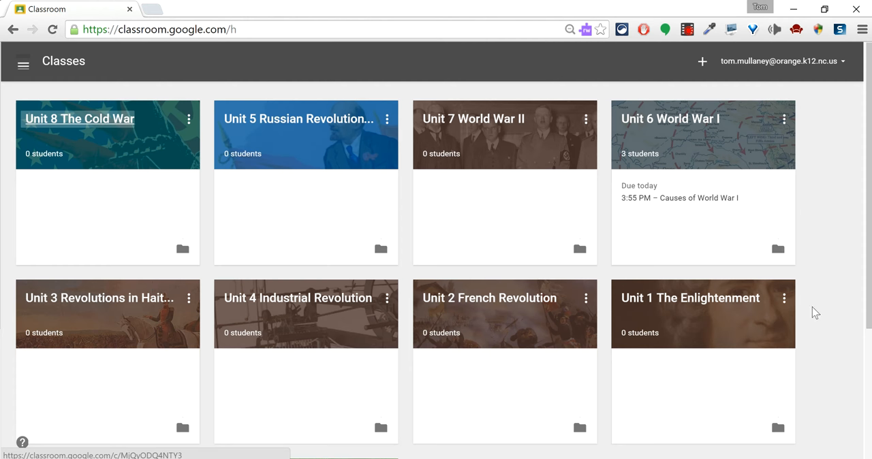